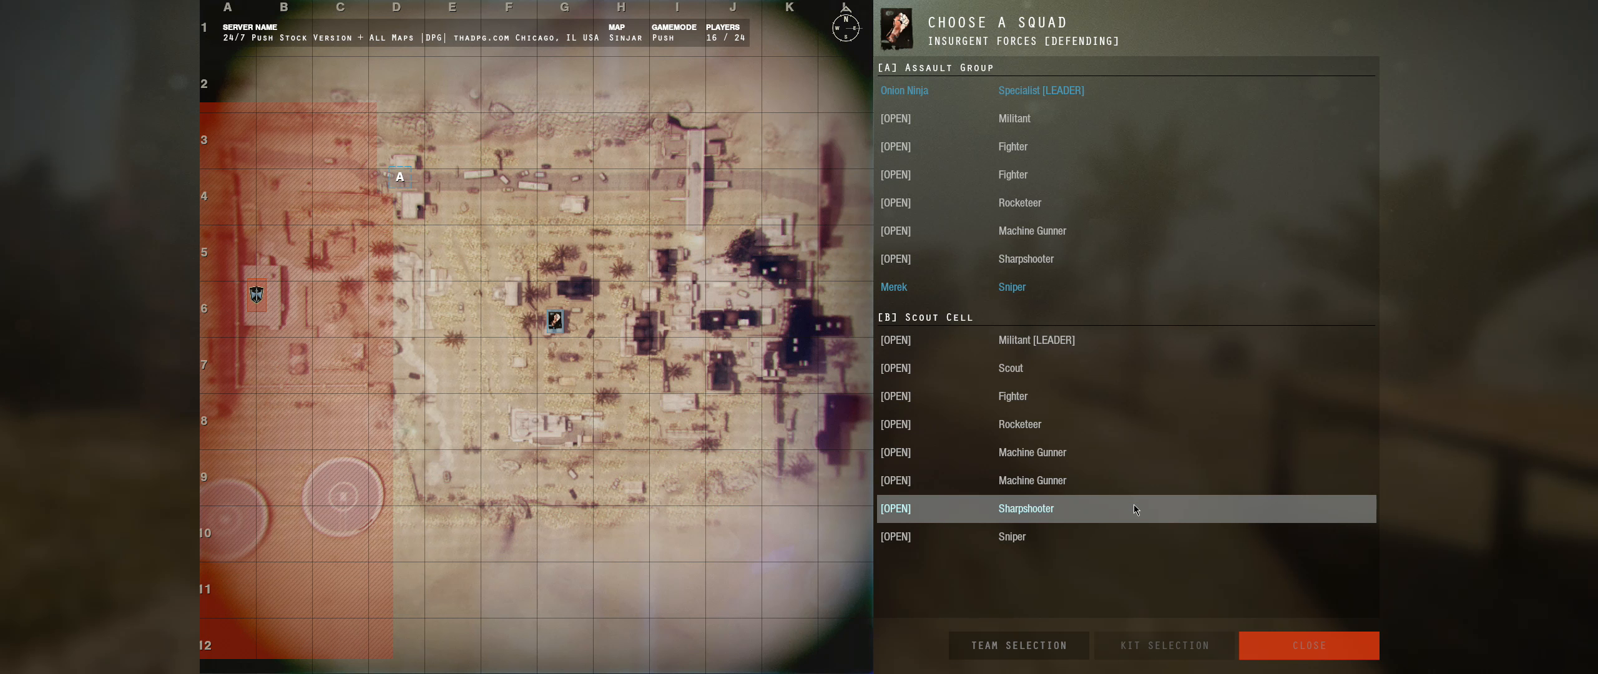
- Take the Sharpshooter slot in Scout Cell, bringing up the SKS kit with PO 4X24 and AP ammo
{"action": "left_click", "coordinate": [1026, 508]}
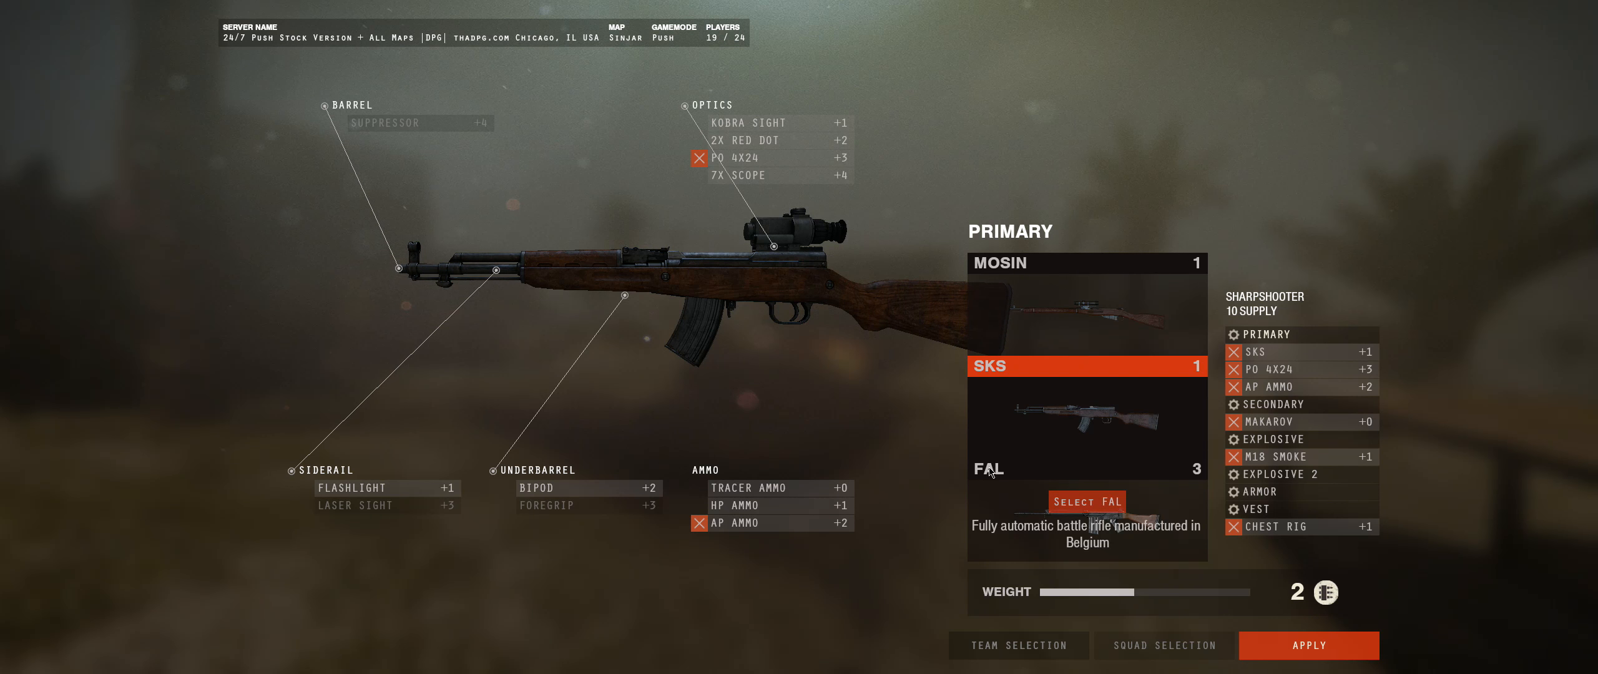